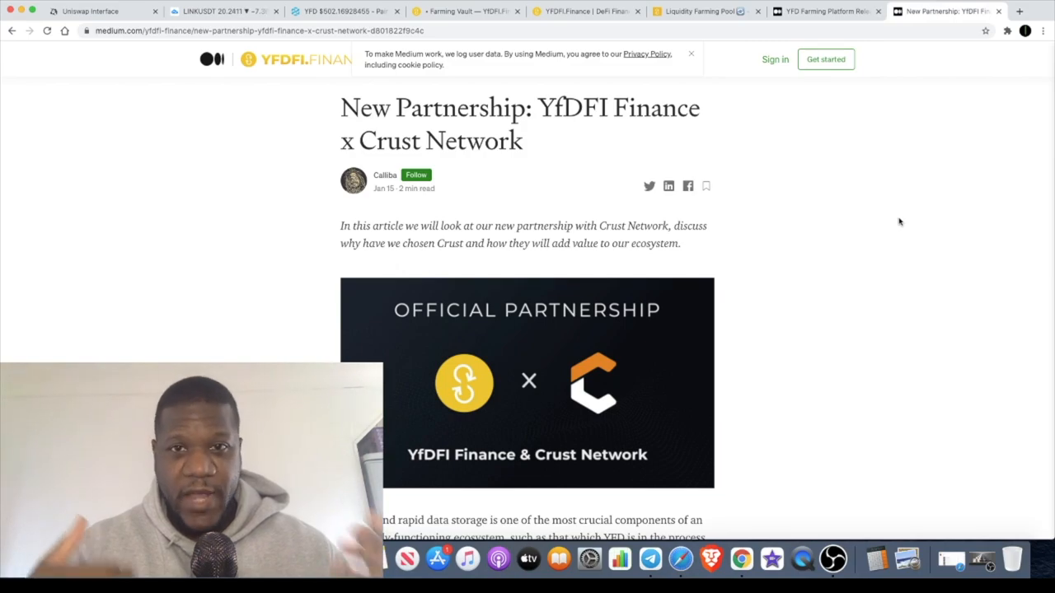
Outline the triangle on the YFD/ETH chart, then look over the YfDFI farming vaults page.
click(346, 10)
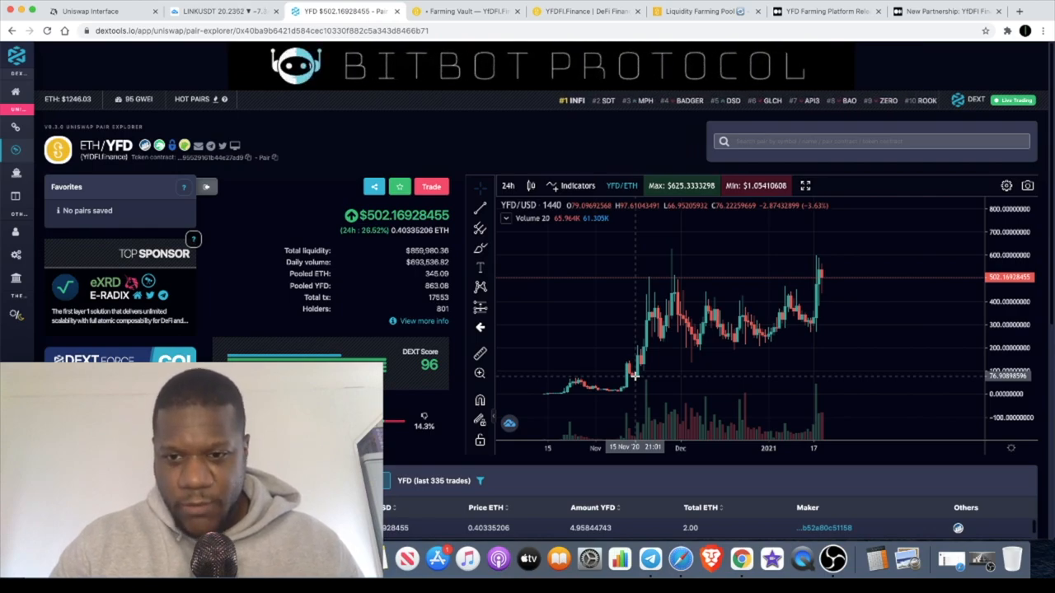
mouse_move(700, 332)
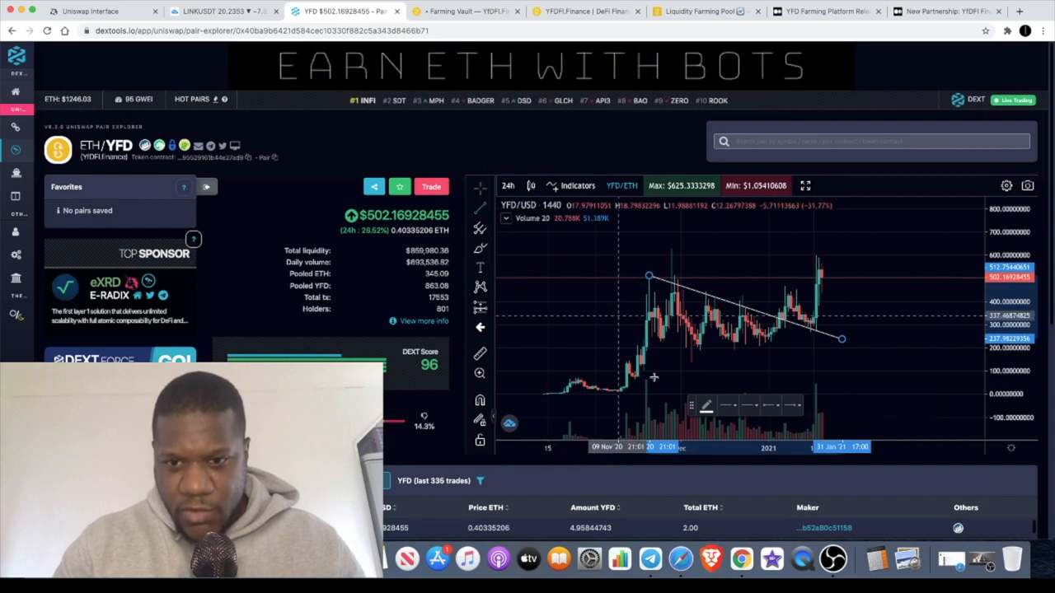
mouse_move(643, 366)
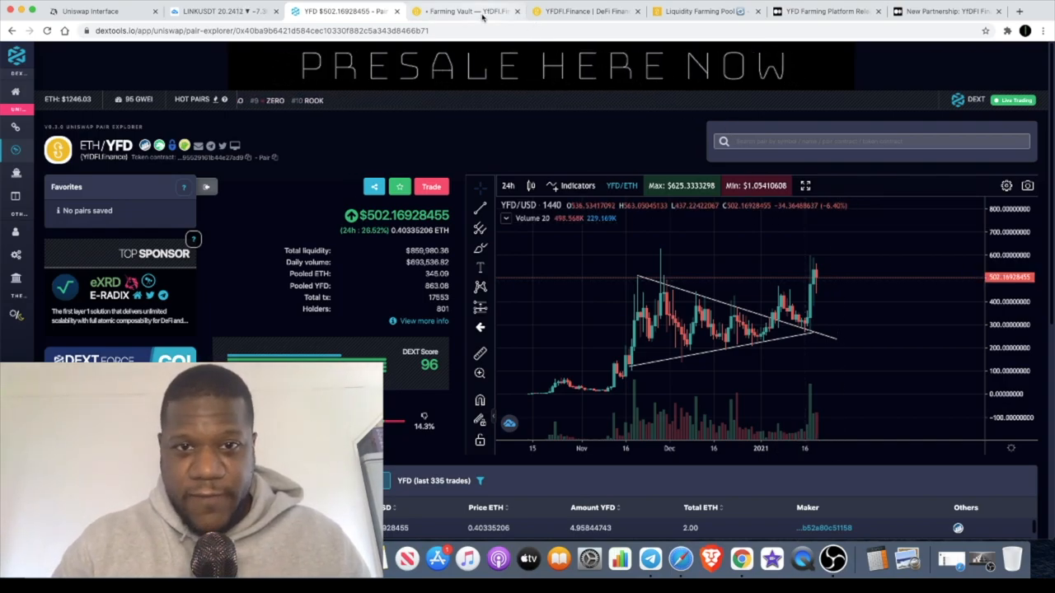
click(465, 10)
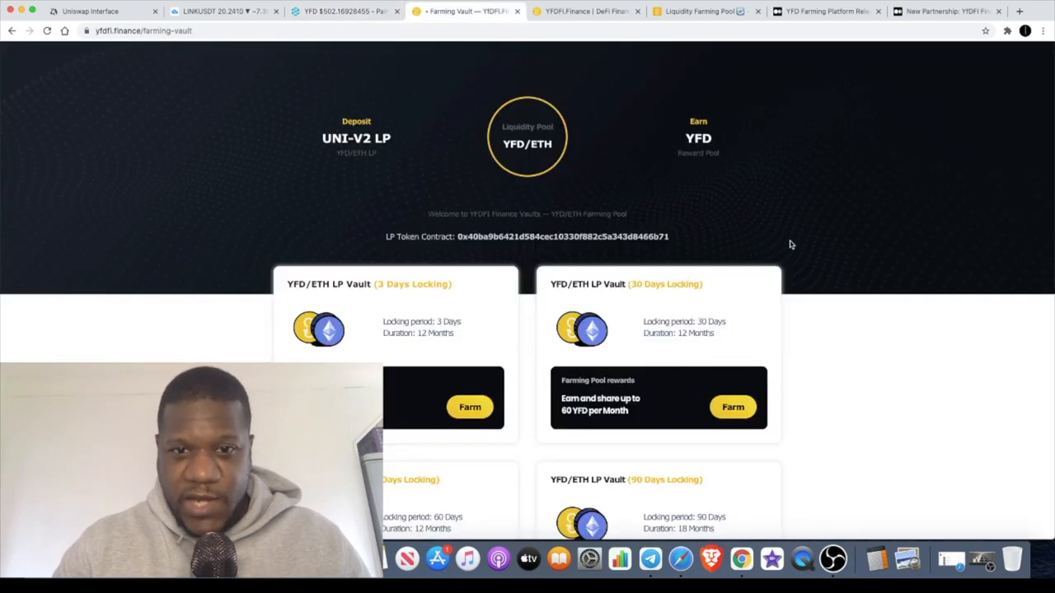
scroll(down, 3)
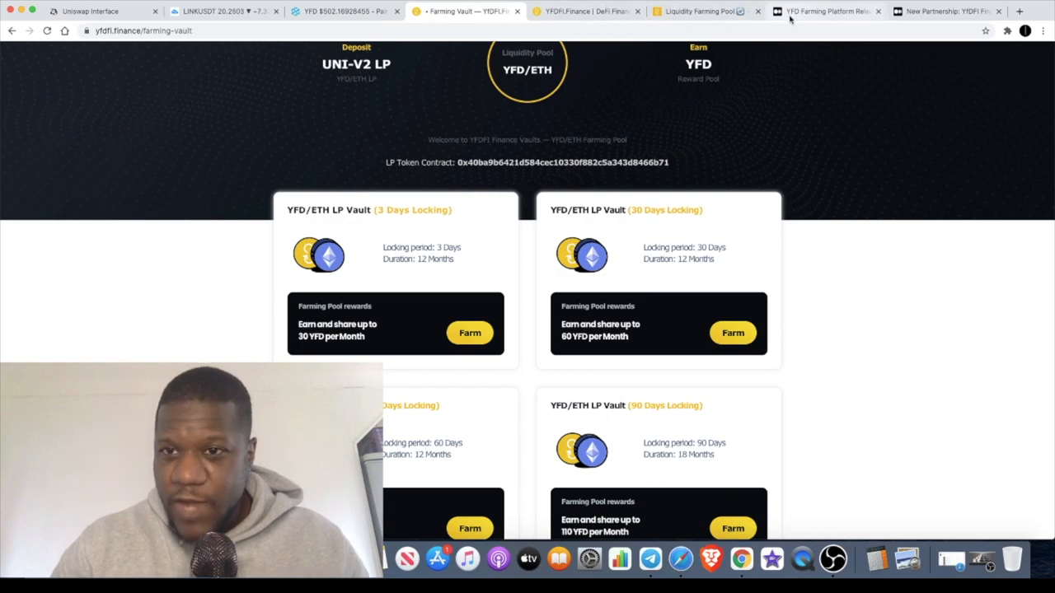
Bring up the Liquidity Farming Pool documentation and read down into it.
click(702, 10)
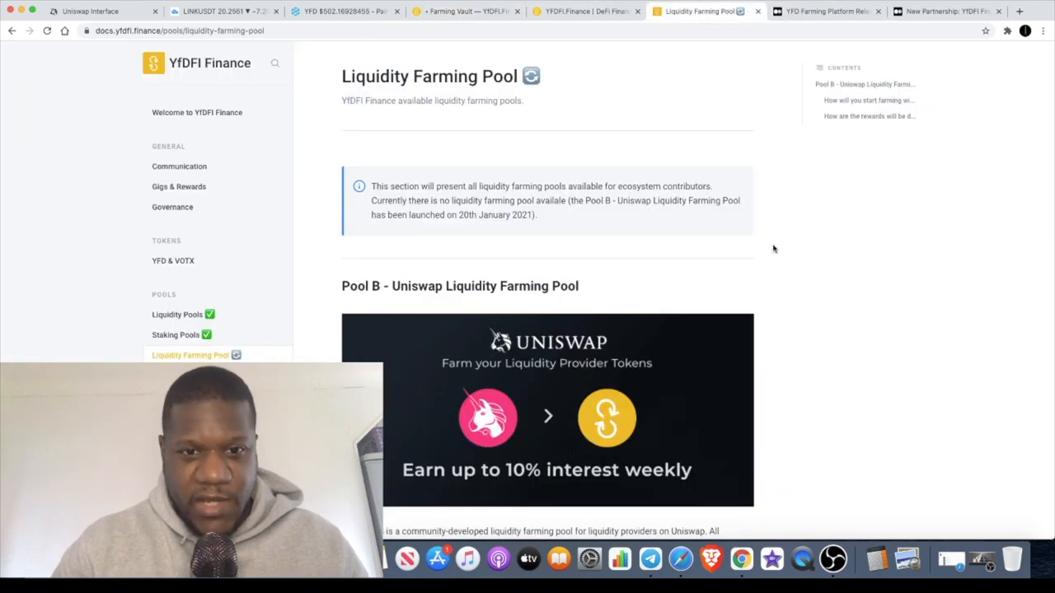
scroll(down, 3)
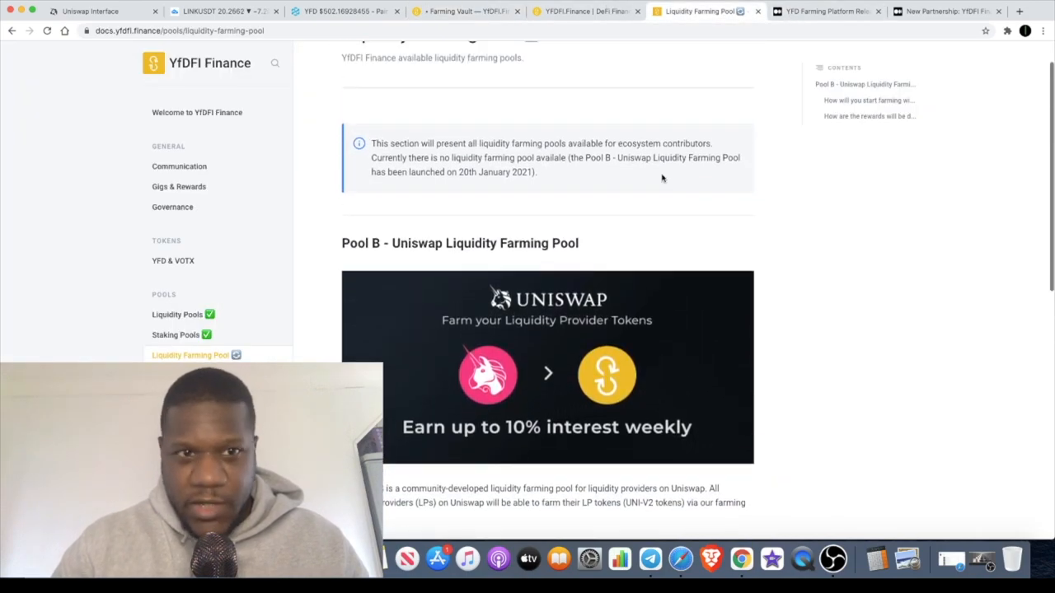
Read the YFD Farming Platform Release article down through its farming structure section.
click(825, 10)
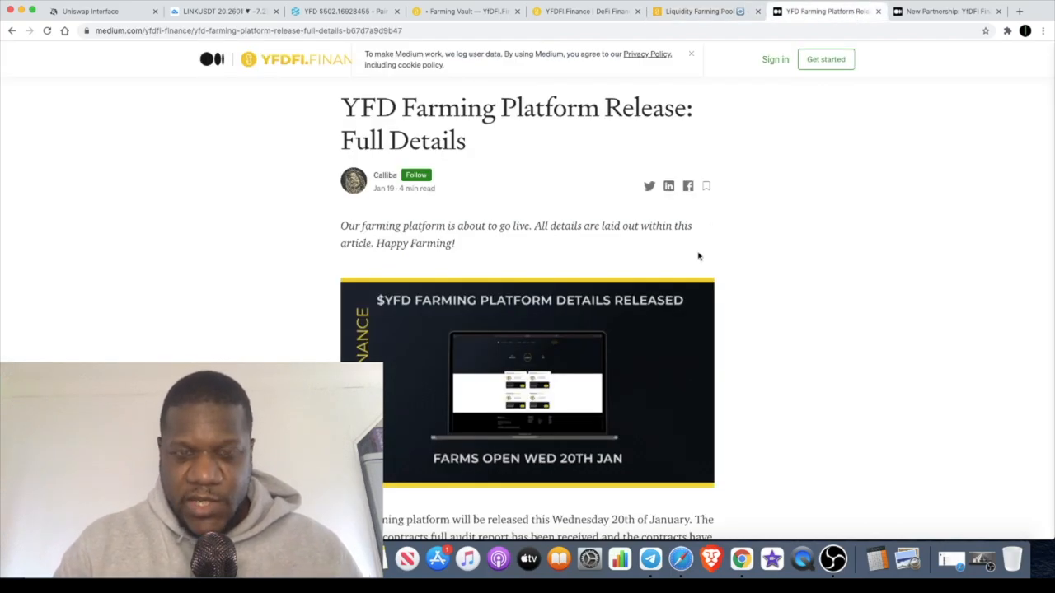
scroll(down, 3)
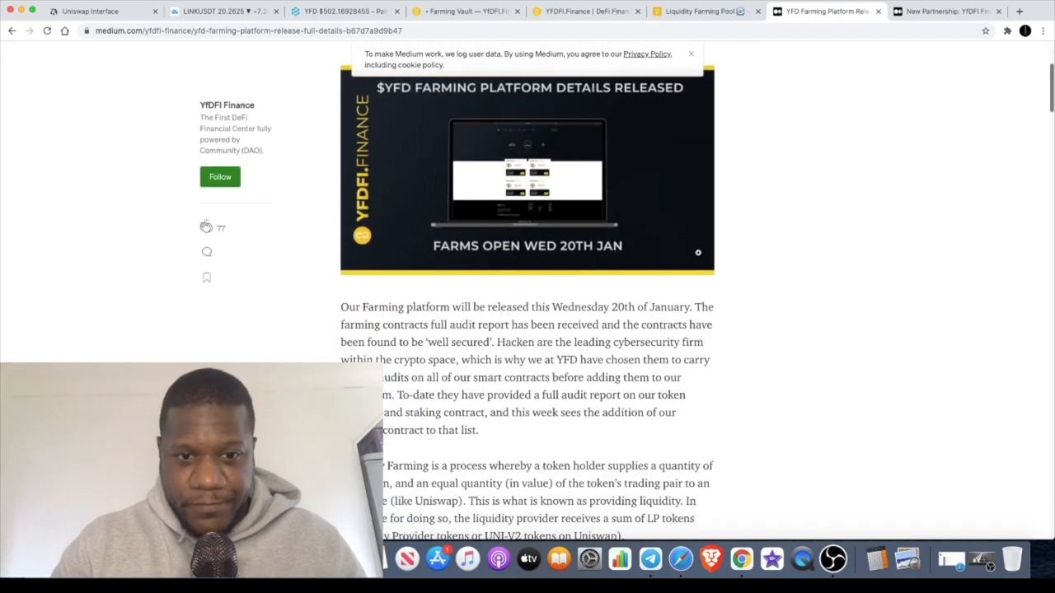
scroll(down, 3)
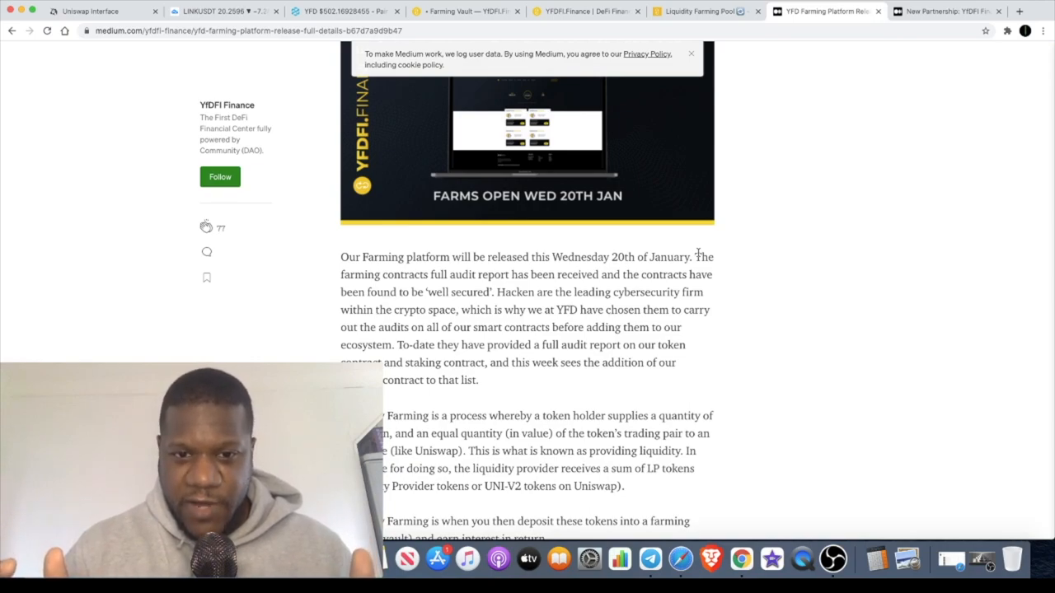
mouse_move(745, 342)
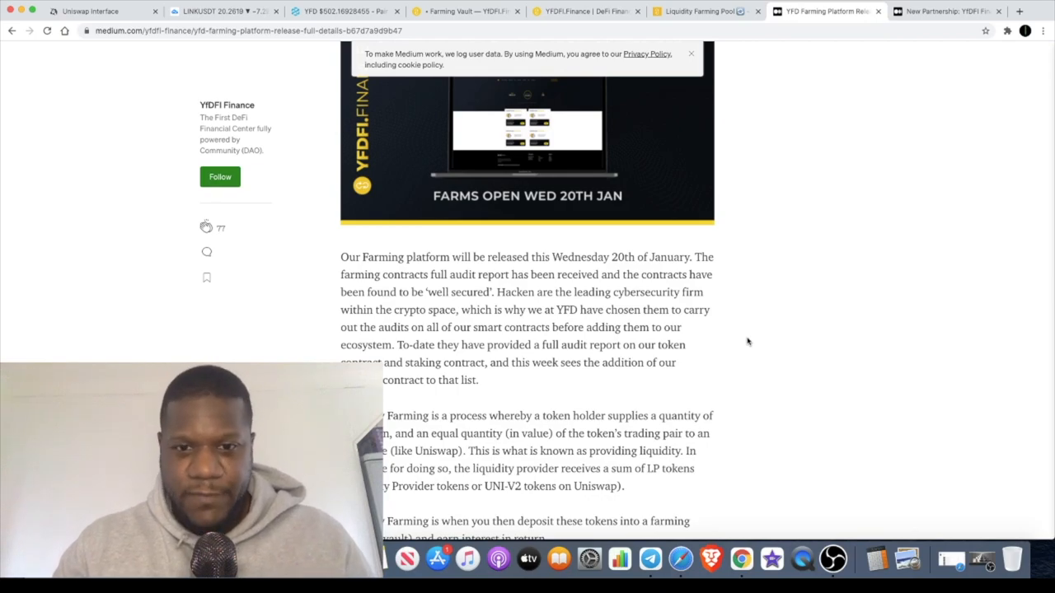
scroll(down, 3)
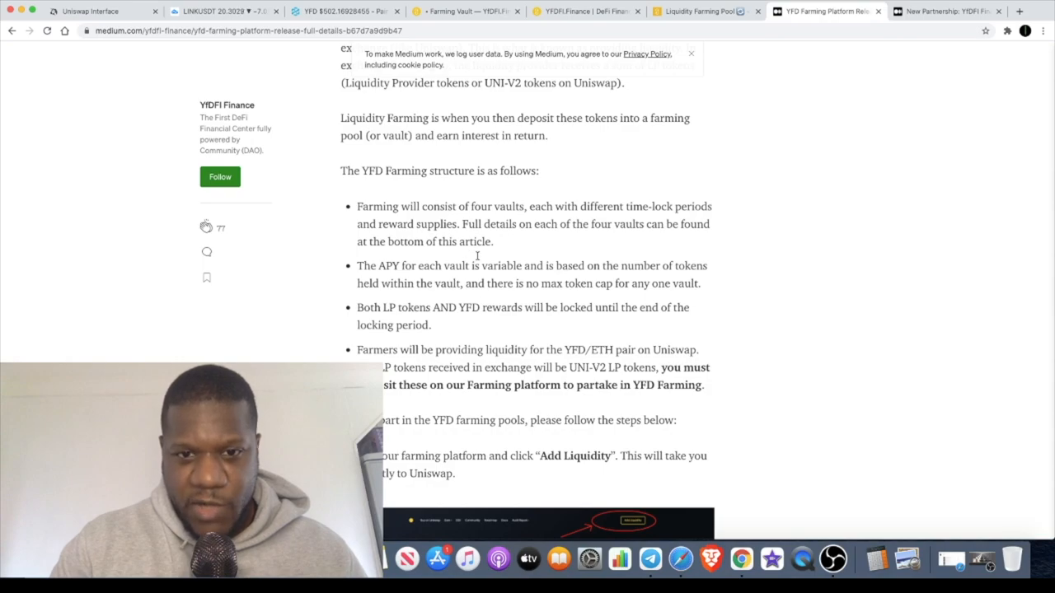
scroll(down, 3)
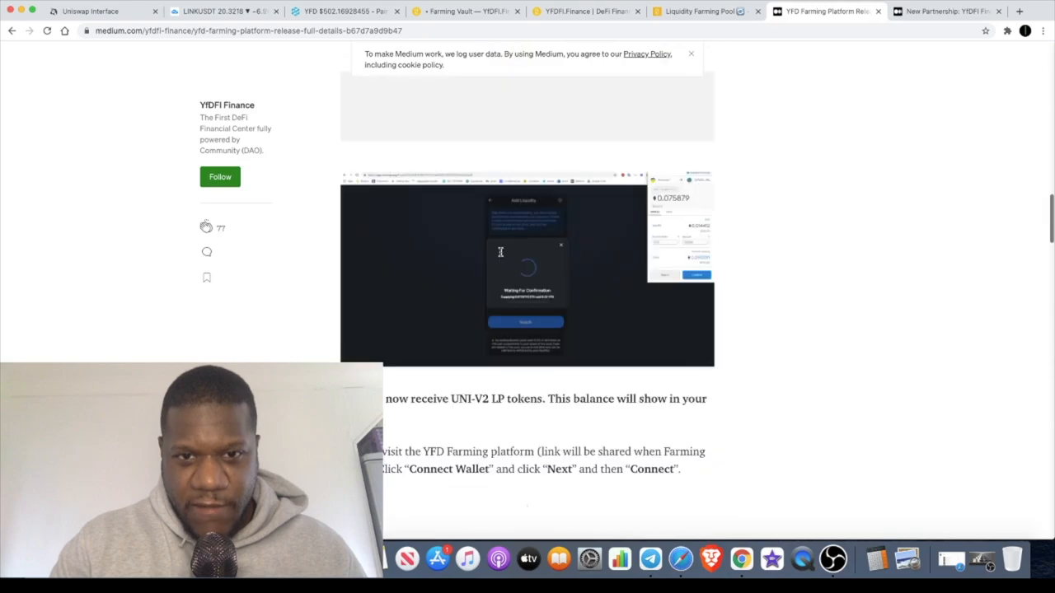
scroll(up, 3)
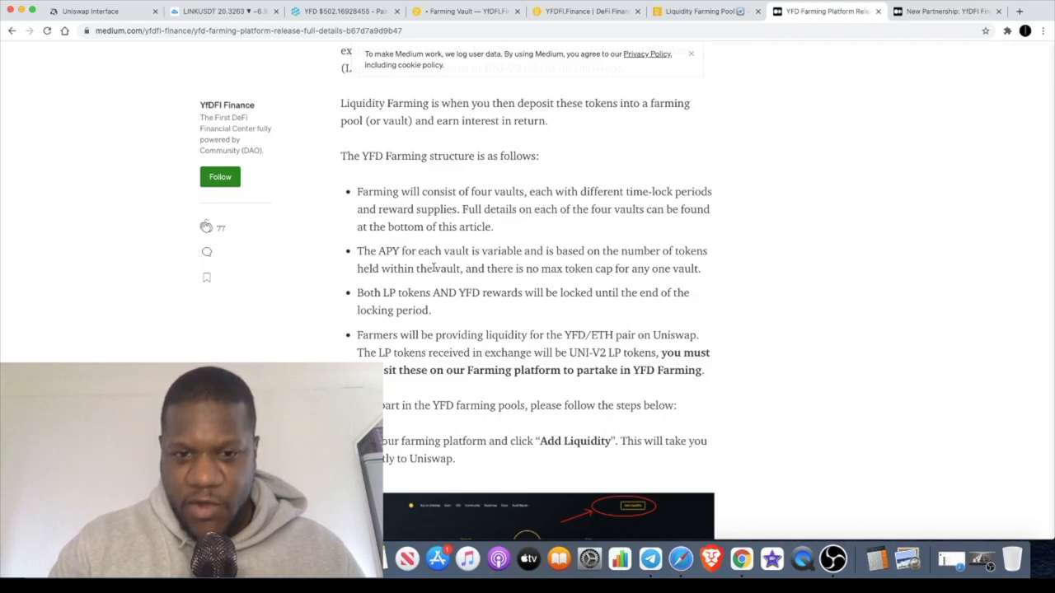
Continue the article to the setup steps and wallet-connection instructions.
scroll(down, 3)
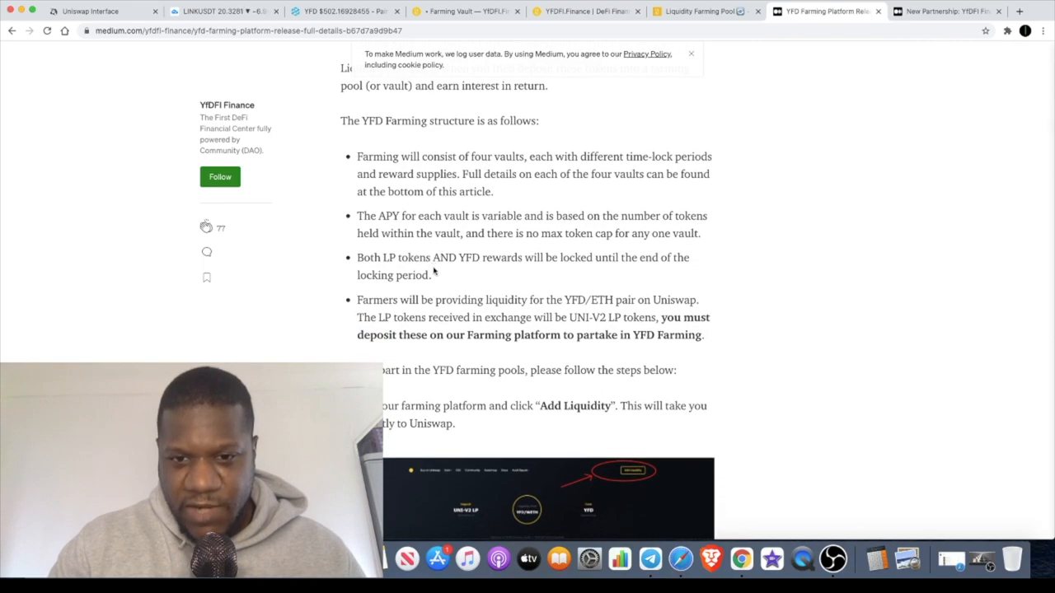
scroll(down, 3)
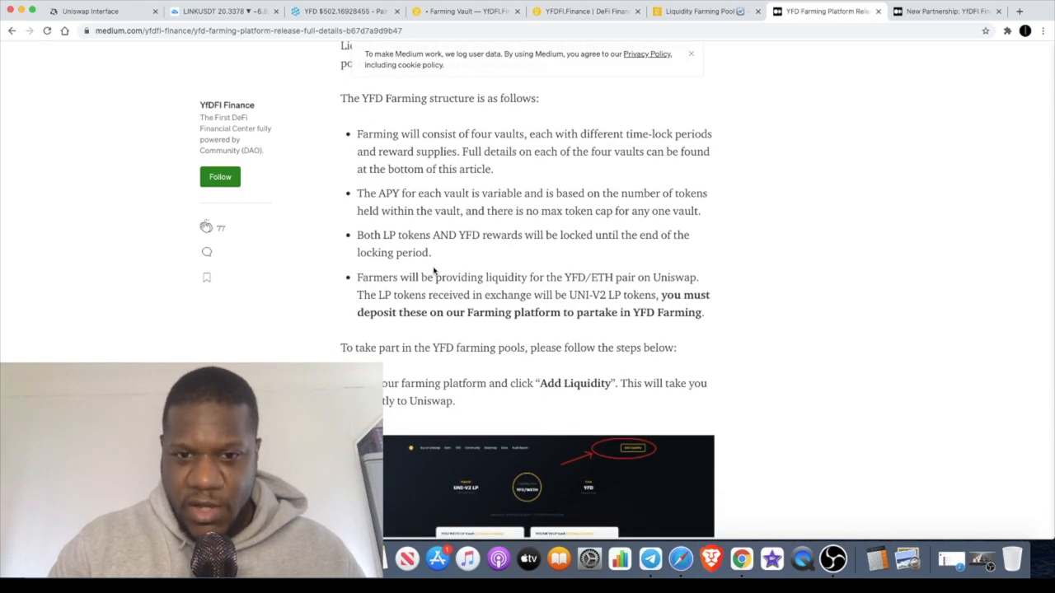
scroll(down, 3)
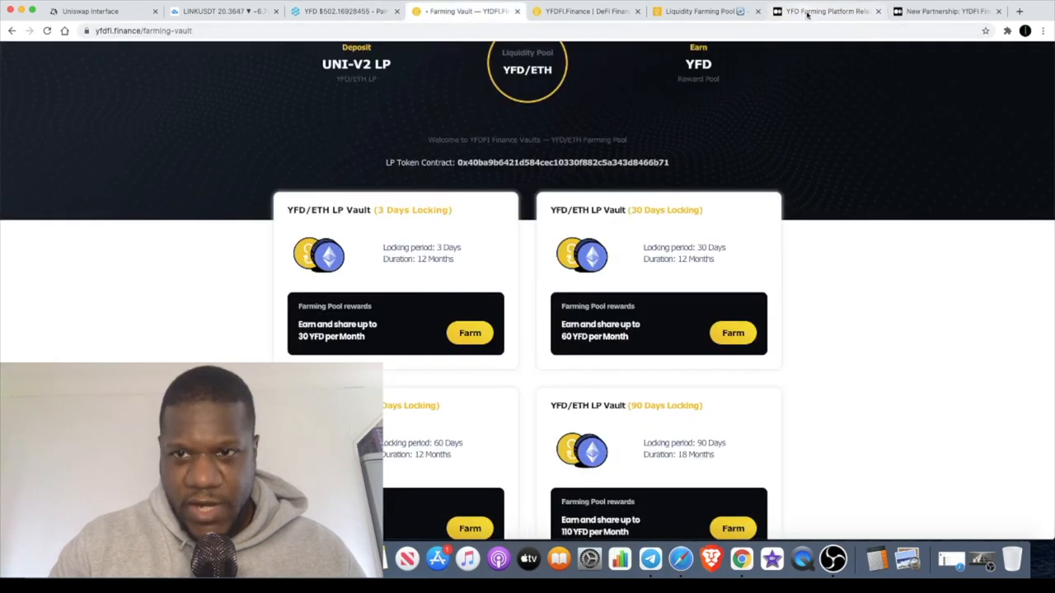
click(824, 10)
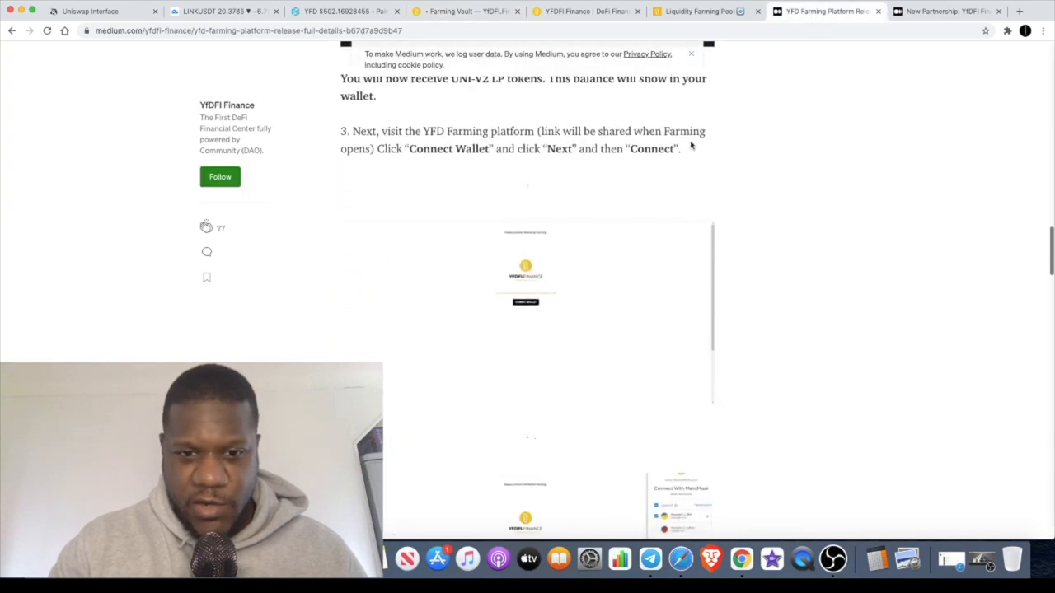
scroll(down, 3)
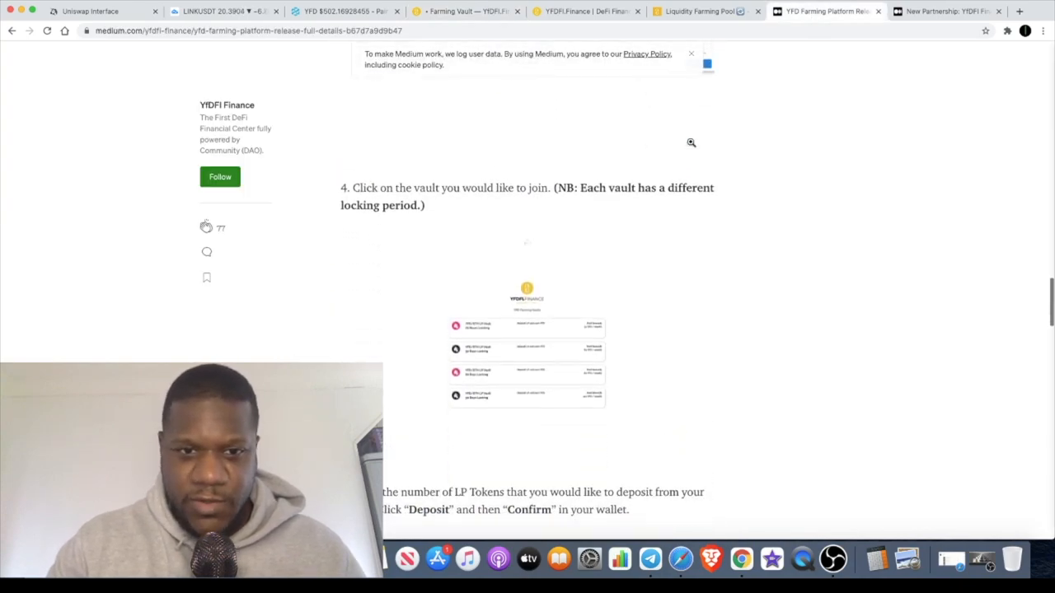
scroll(down, 3)
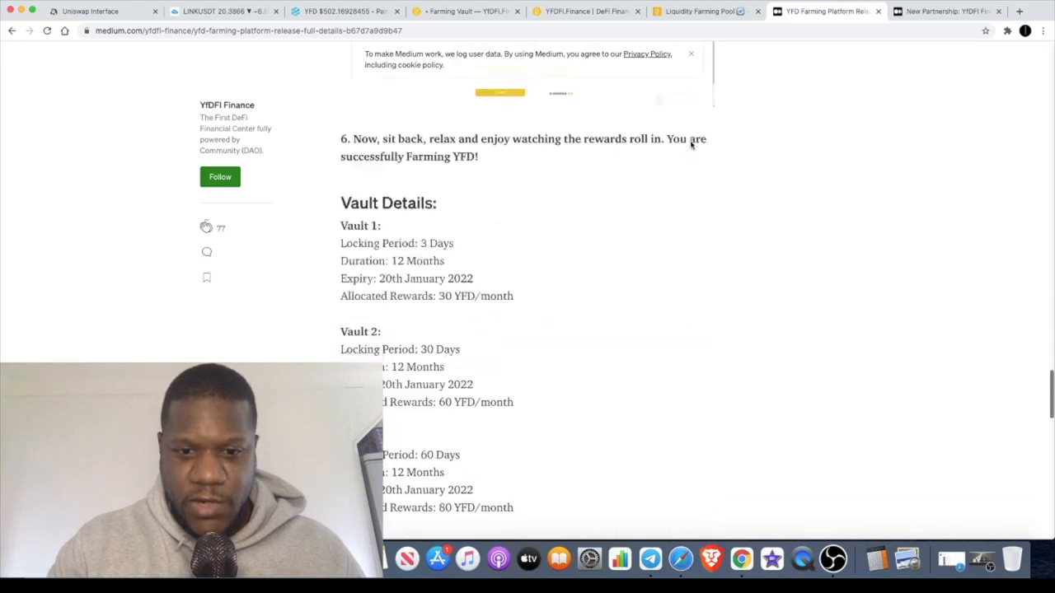
scroll(down, 3)
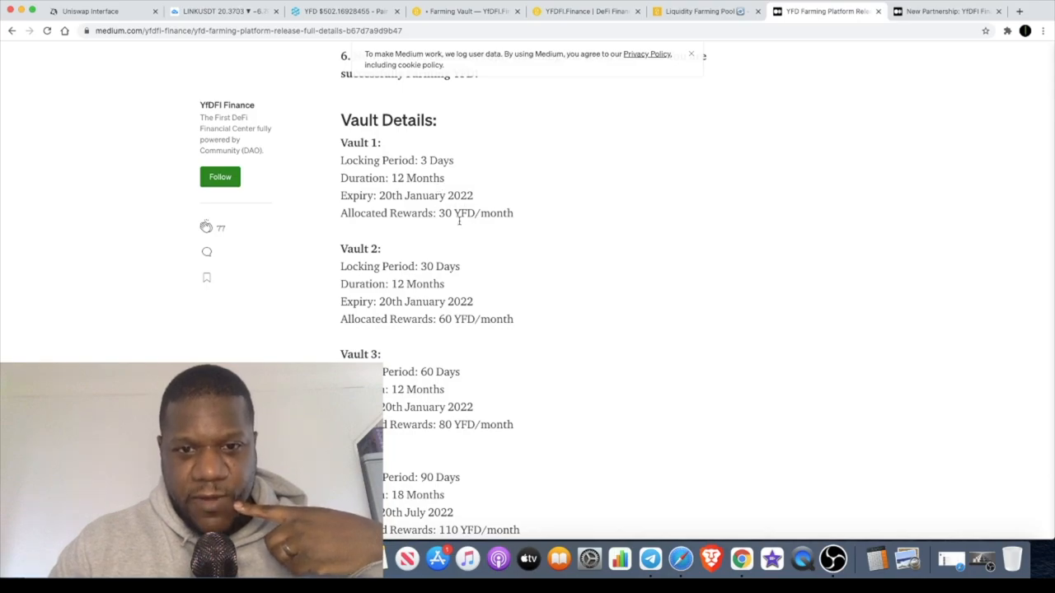
scroll(down, 3)
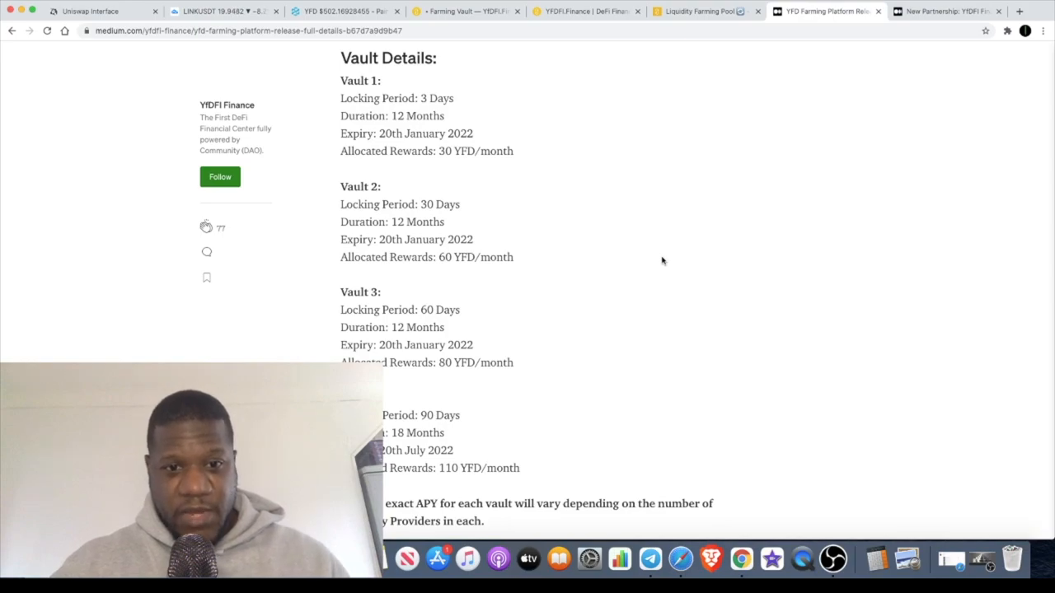
Read past Vault 4 to the APY note and the Join YfDFI Finance Community links.
scroll(down, 3)
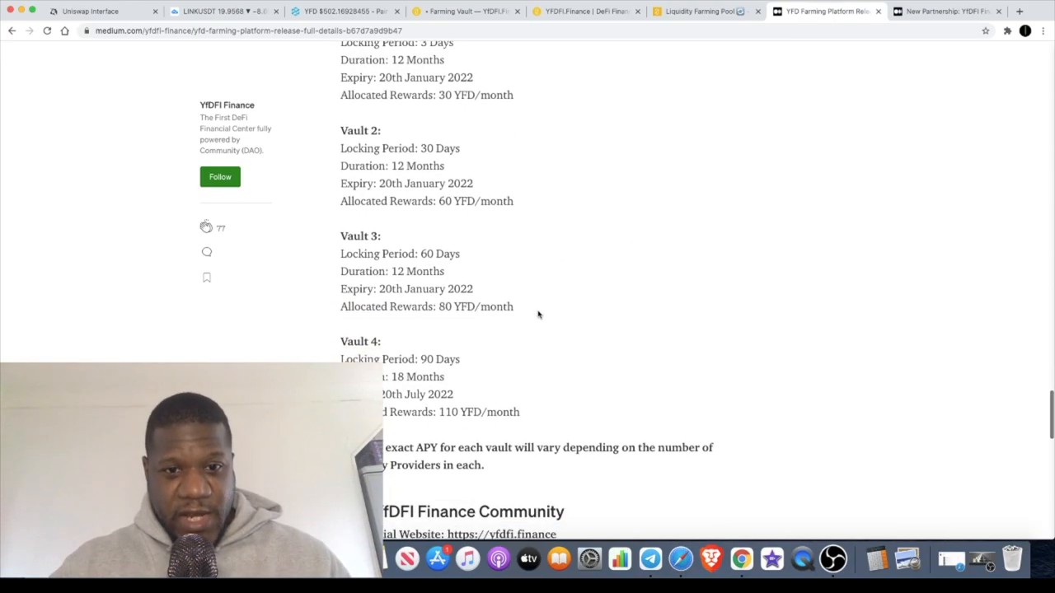
scroll(down, 3)
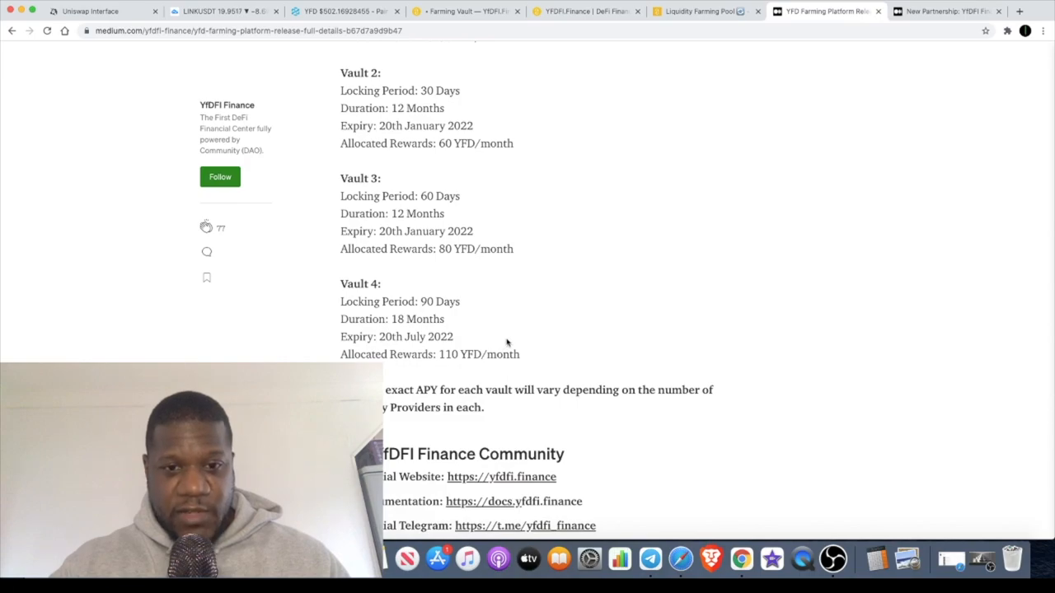
mouse_move(493, 340)
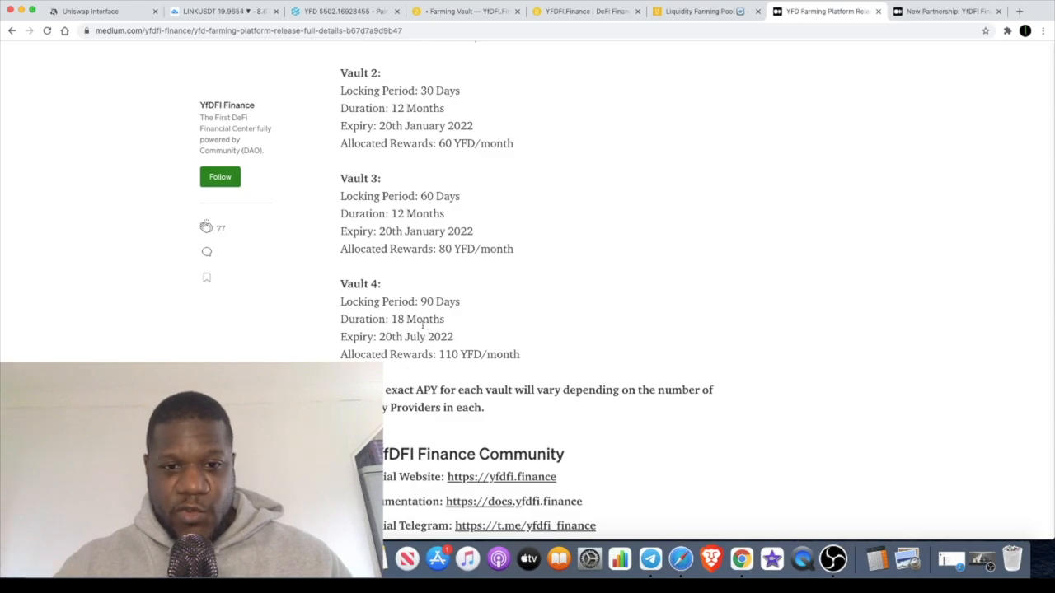
scroll(up, 3)
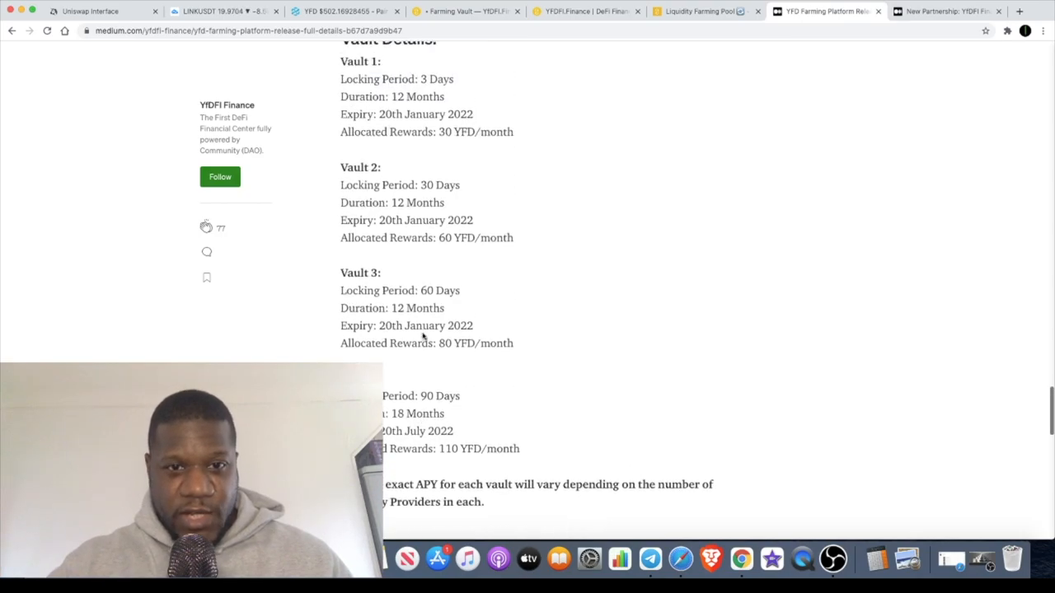
scroll(up, 3)
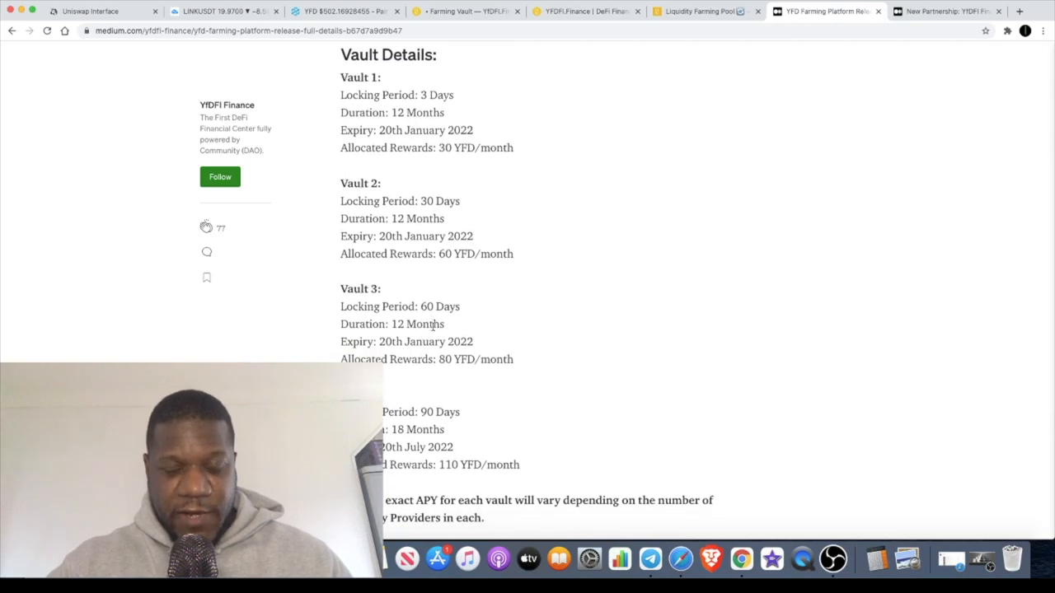
scroll(down, 3)
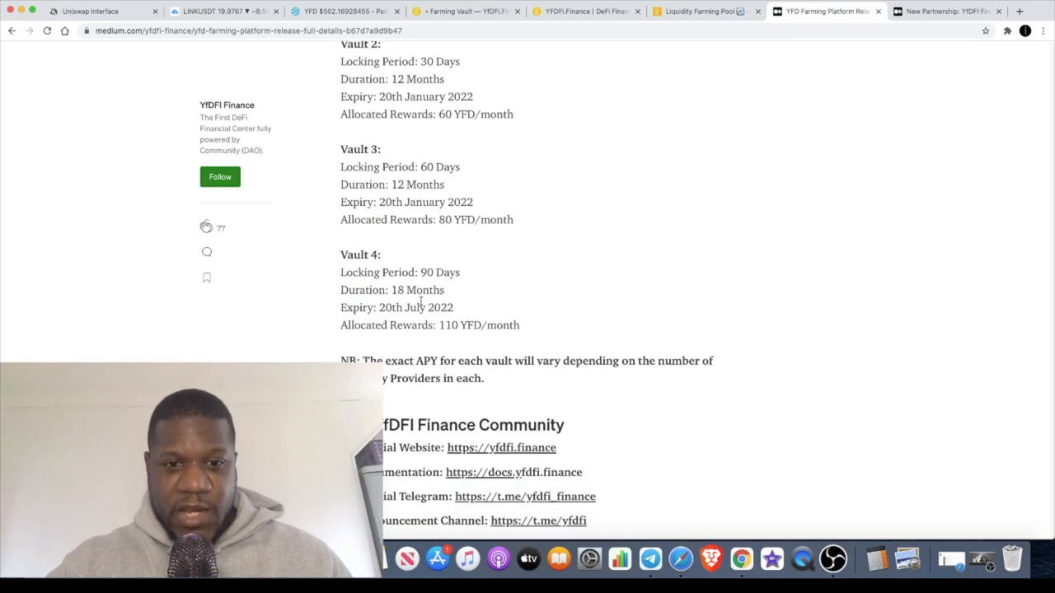
scroll(down, 3)
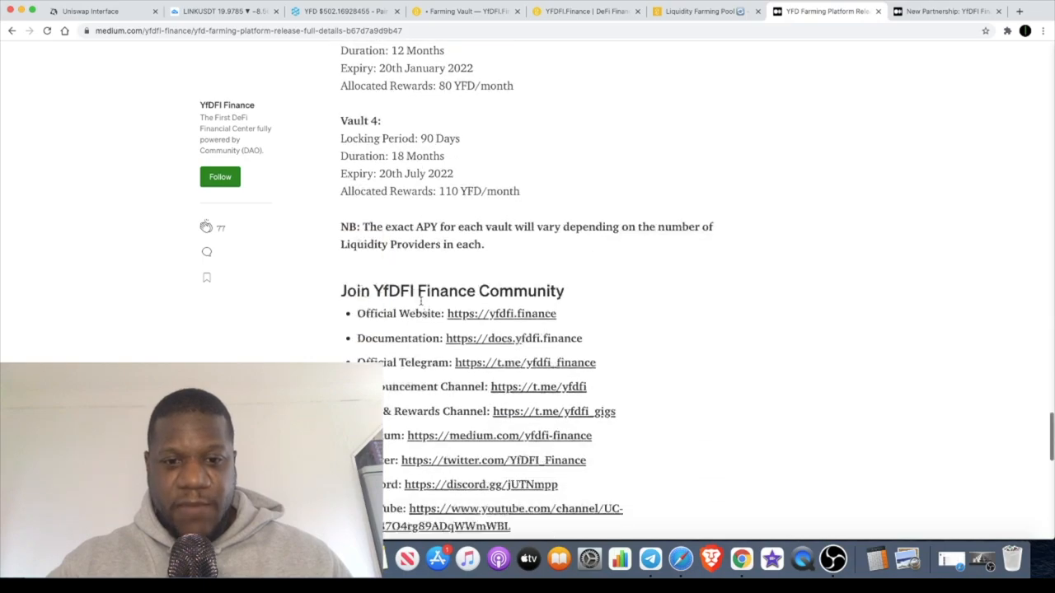
scroll(down, 3)
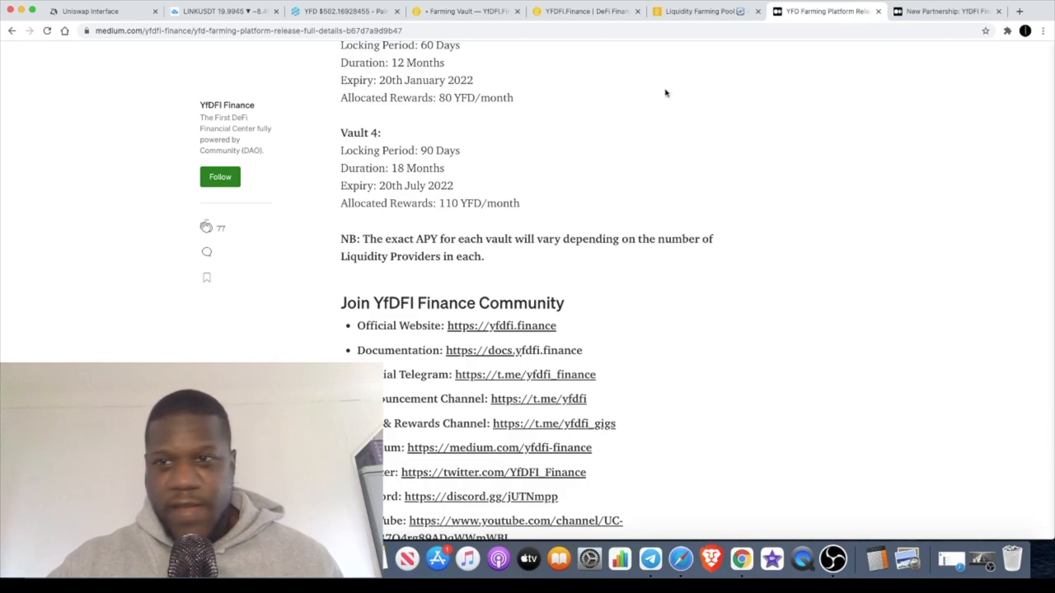
mouse_move(953, 10)
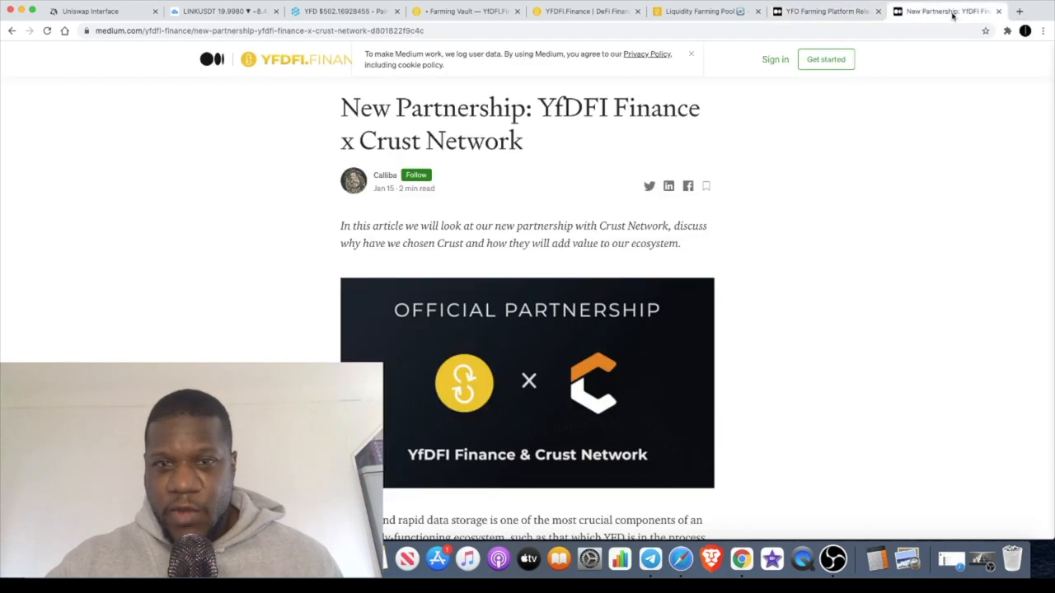
mouse_move(811, 261)
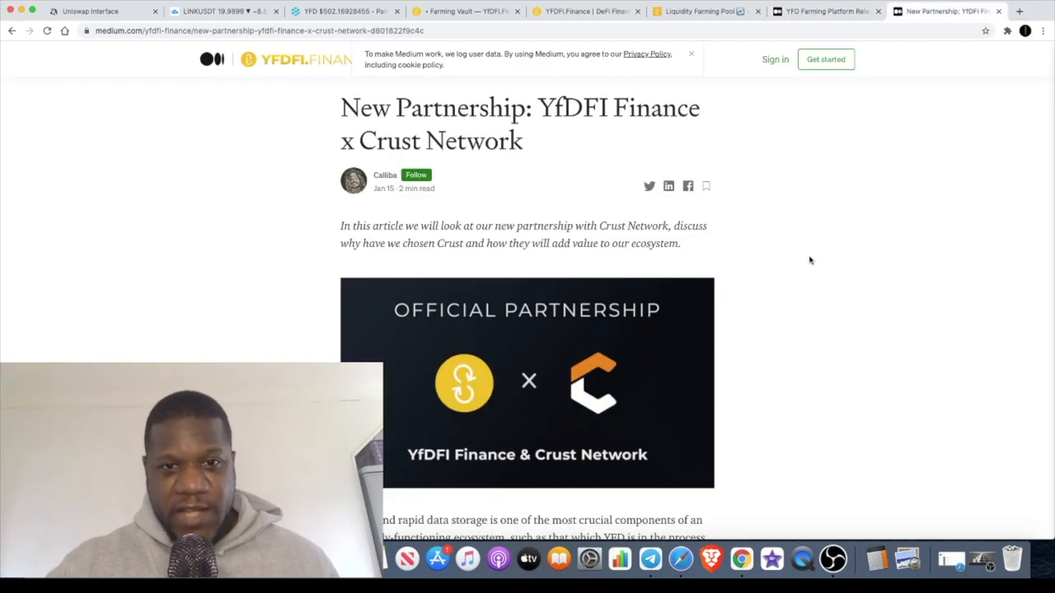
Read the YfDFI Finance x Crust Network partnership article to its close.
scroll(down, 3)
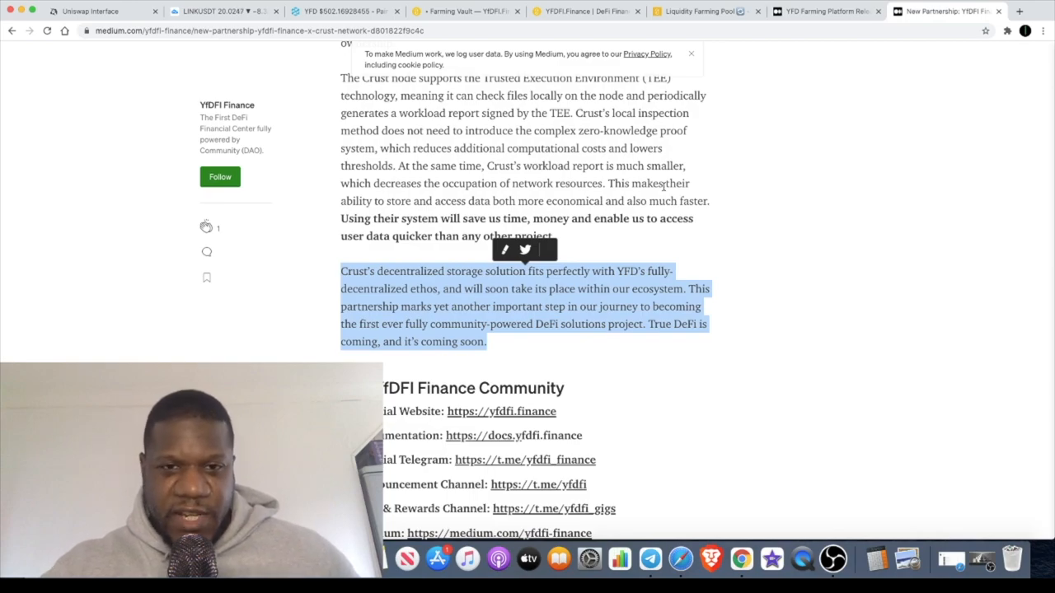
scroll(up, 3)
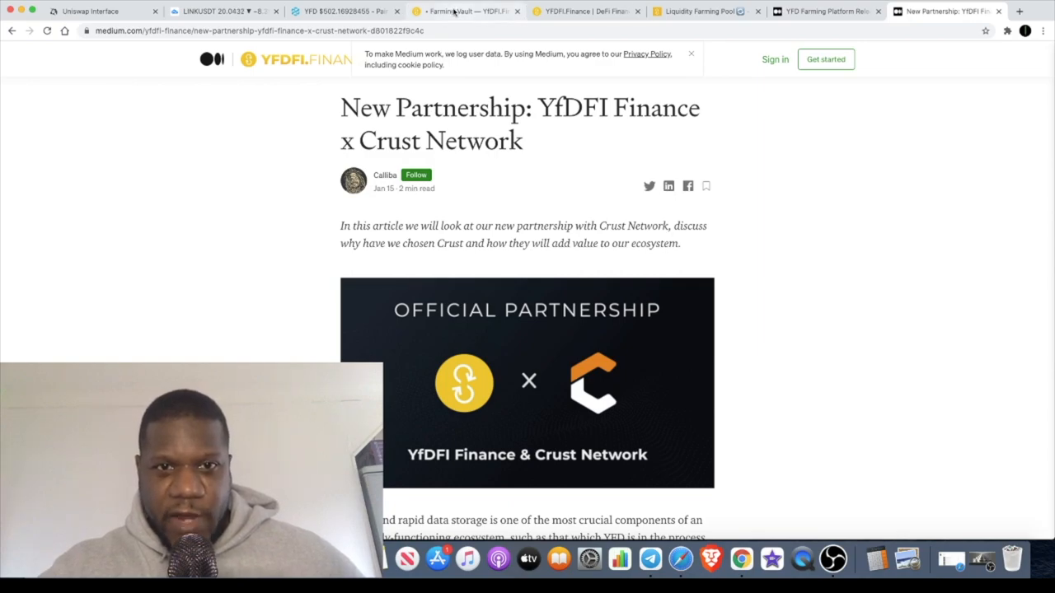
Go to the YfDFI Finance homepage and open its Docs welcome page at the ecosystem roadmap.
click(465, 10)
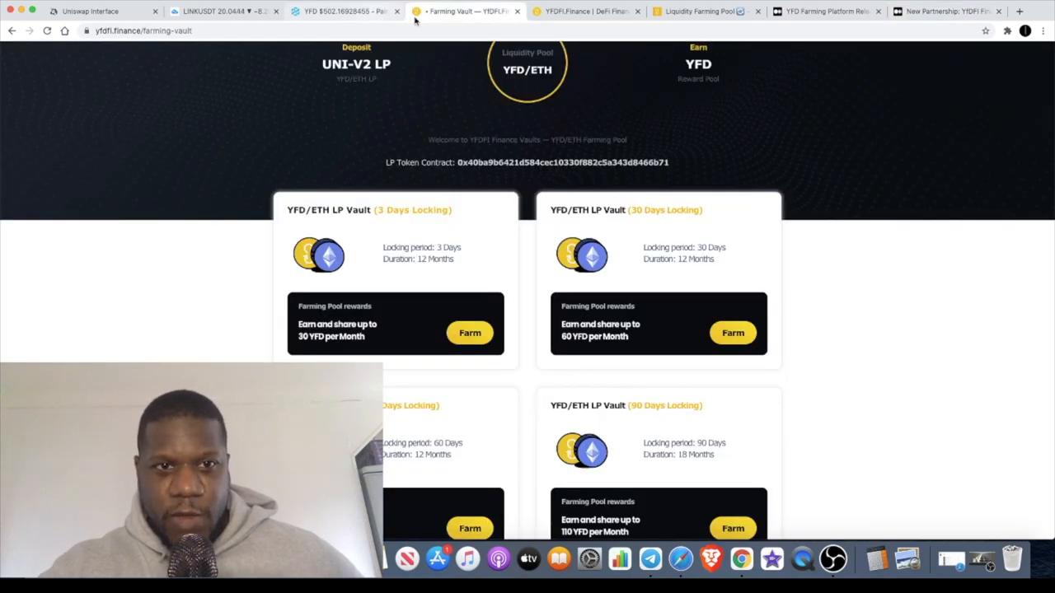
click(525, 9)
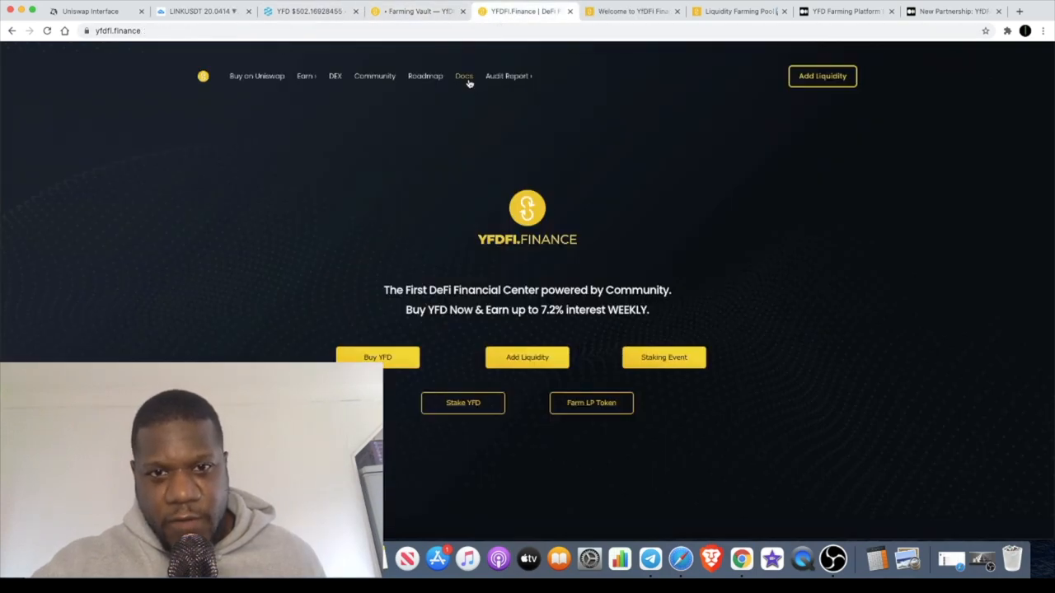
click(465, 76)
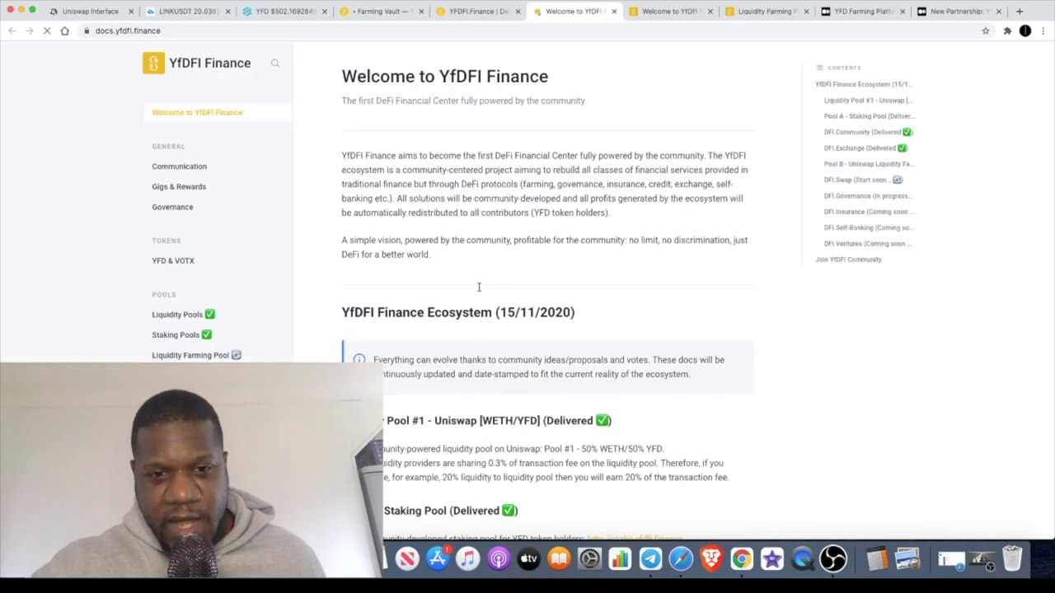
scroll(down, 3)
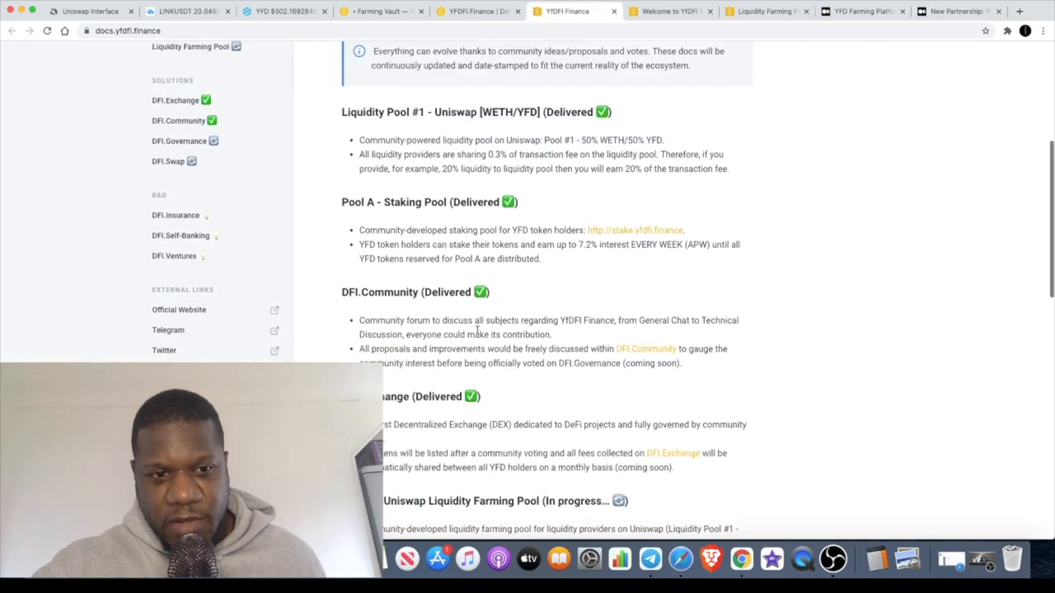